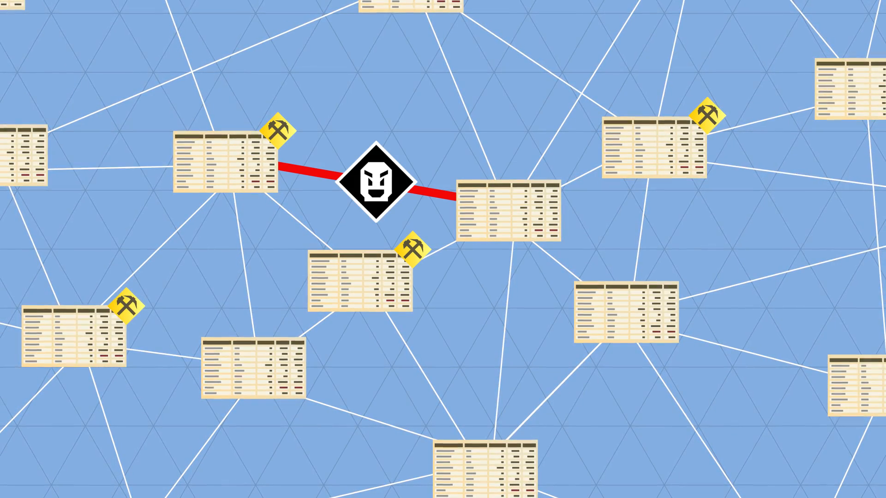
Step: Cross out the attacker-linked ledger node, replacing its table with a pale box and X
{"action": "left_click", "coordinate": [226, 163]}
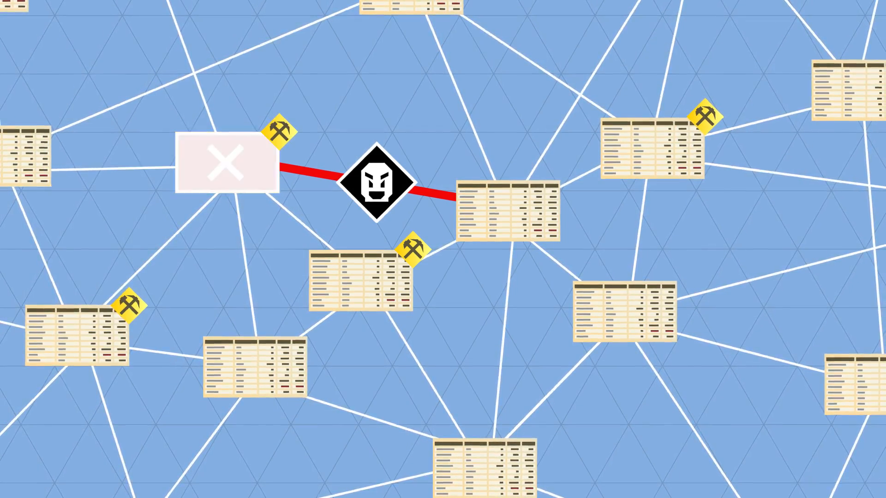